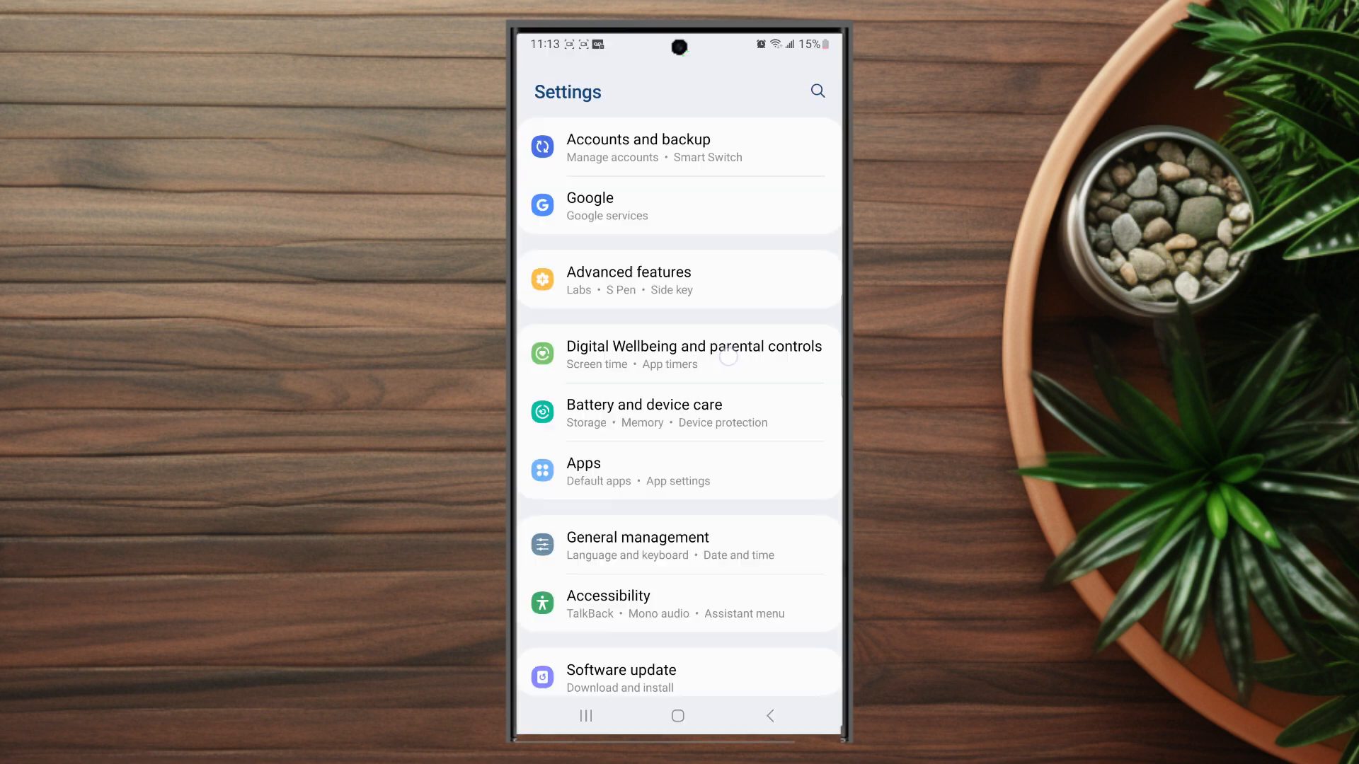
Step: Go into Apps and scroll the alphabetical app list down to the Bixby entries
scroll("down", 3)
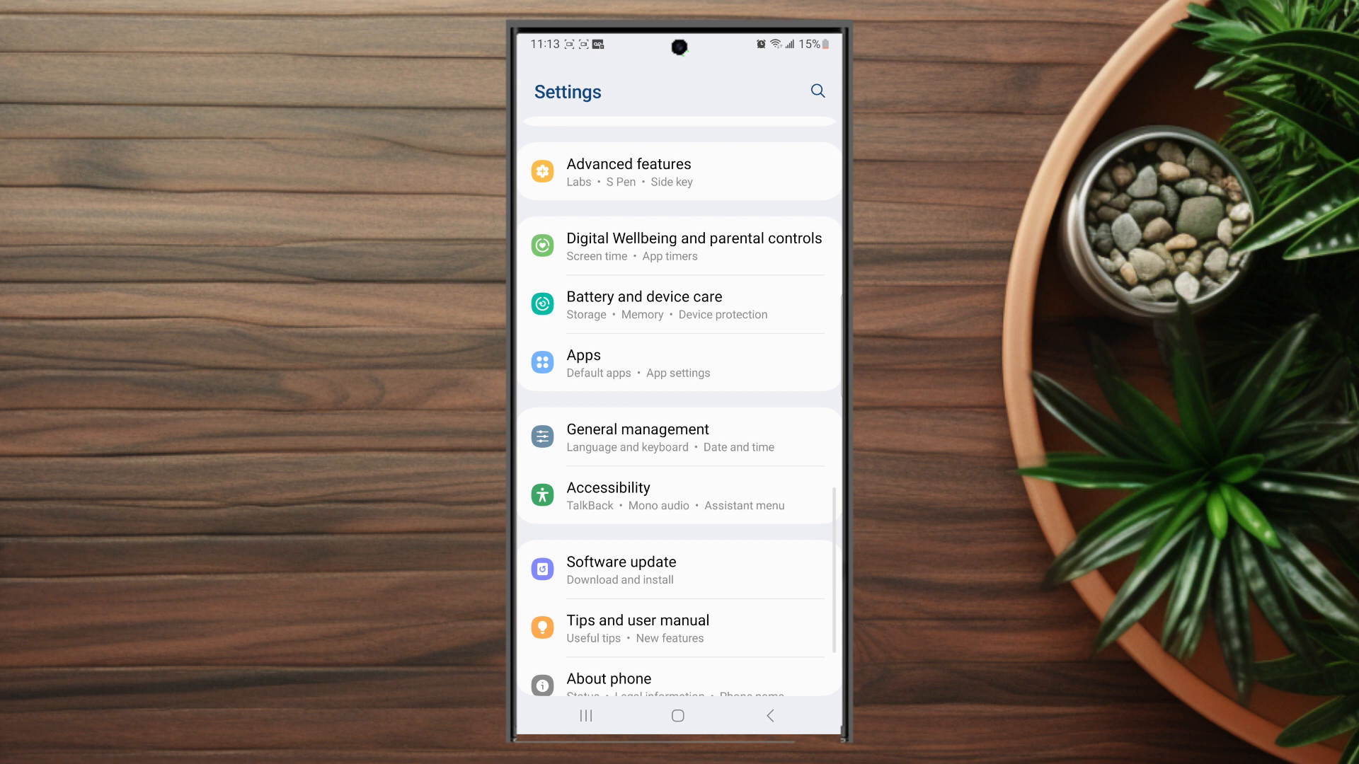
scroll("down", 3)
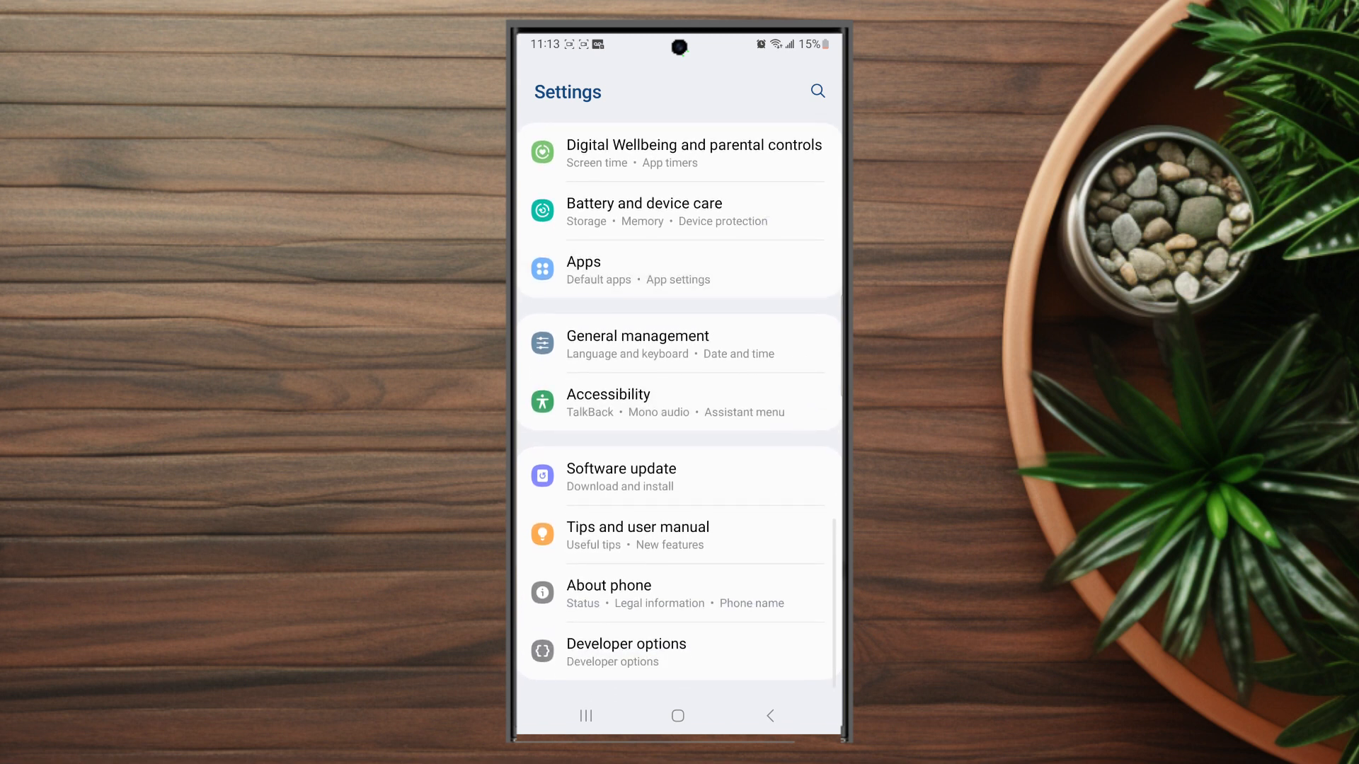
left_click(583, 262)
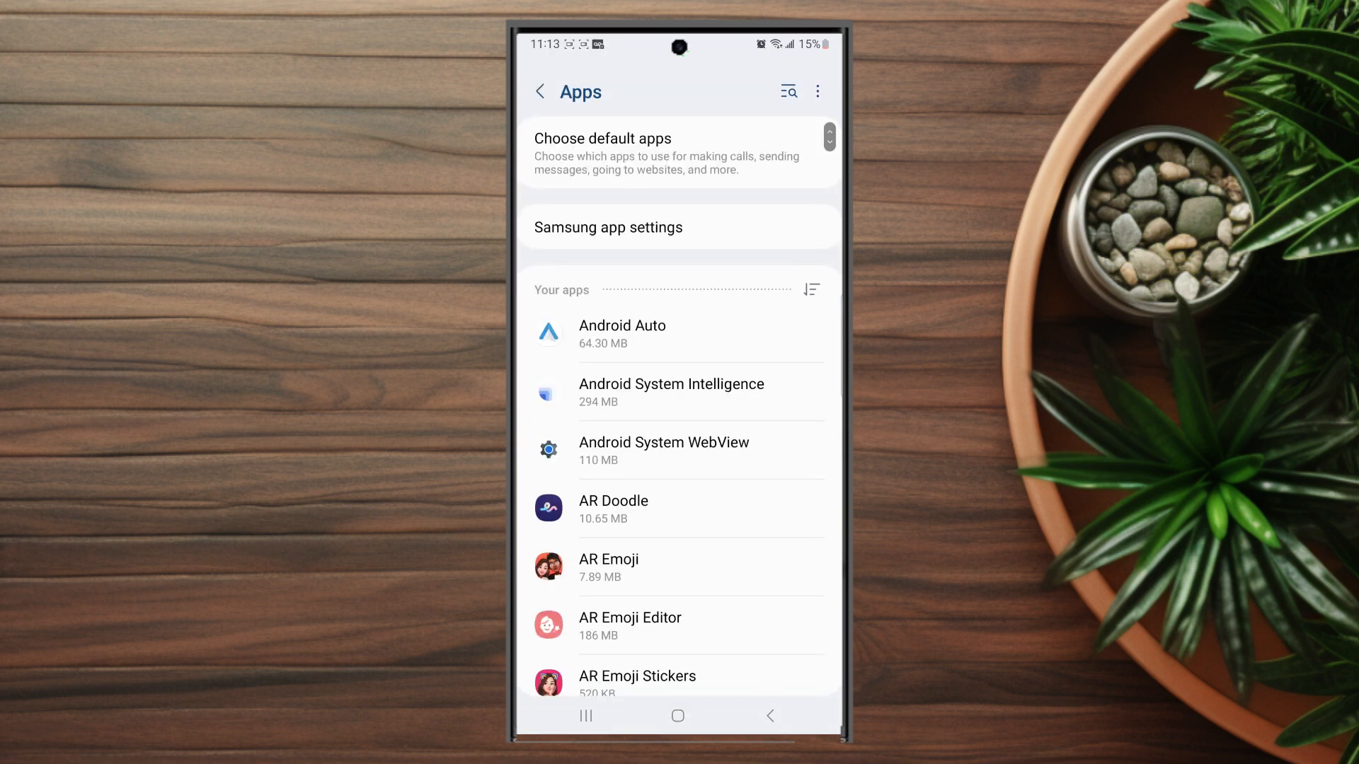
scroll("down", 3)
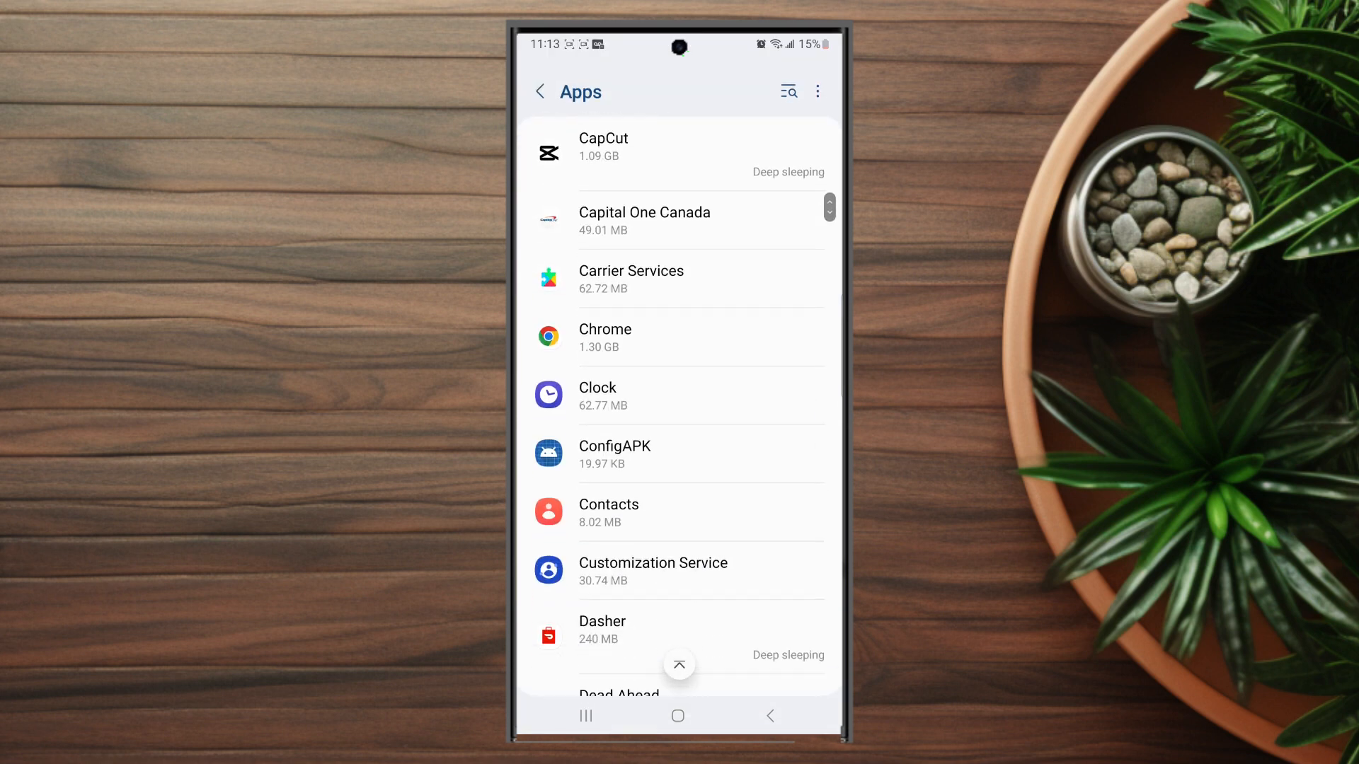
scroll("down", 3)
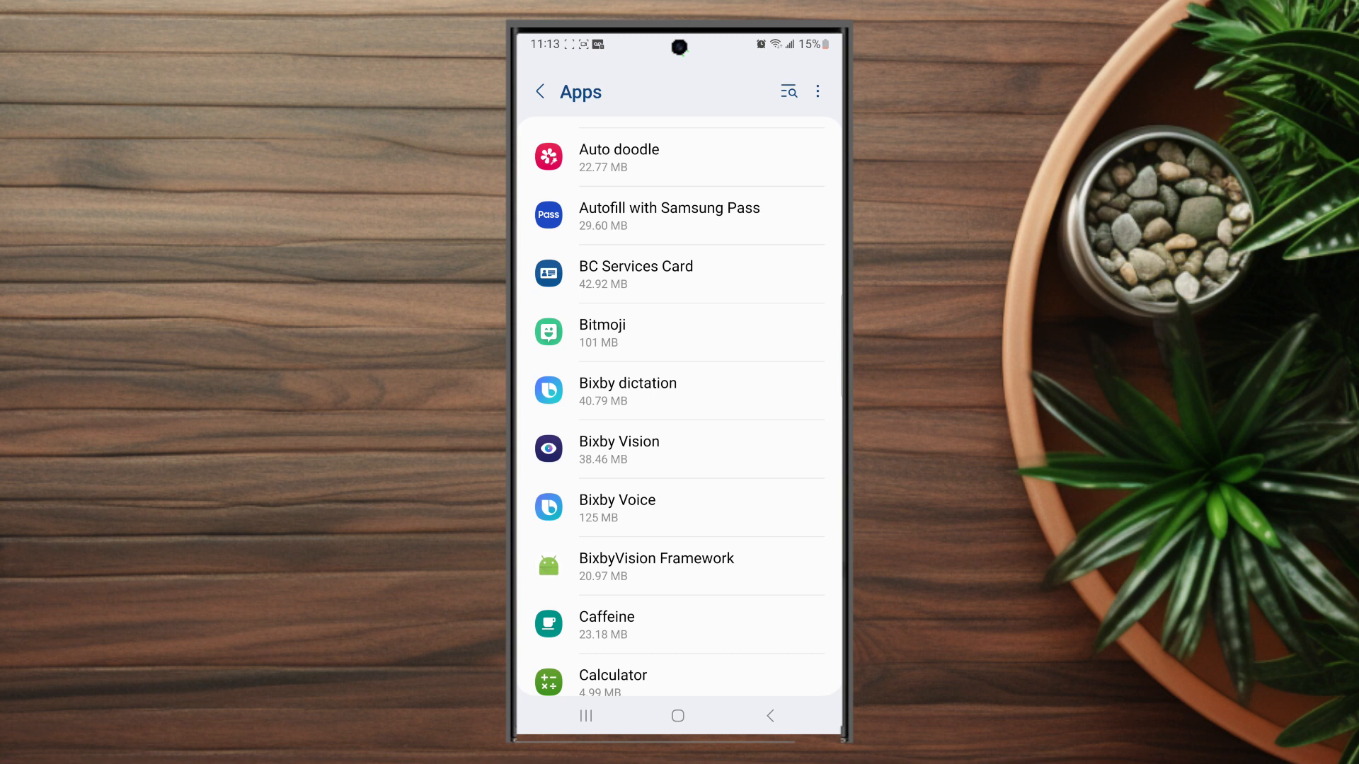
Step: Select Bixby Voice to reach its settings page with wake-up, feedback and use-while-locked
left_click(617, 508)
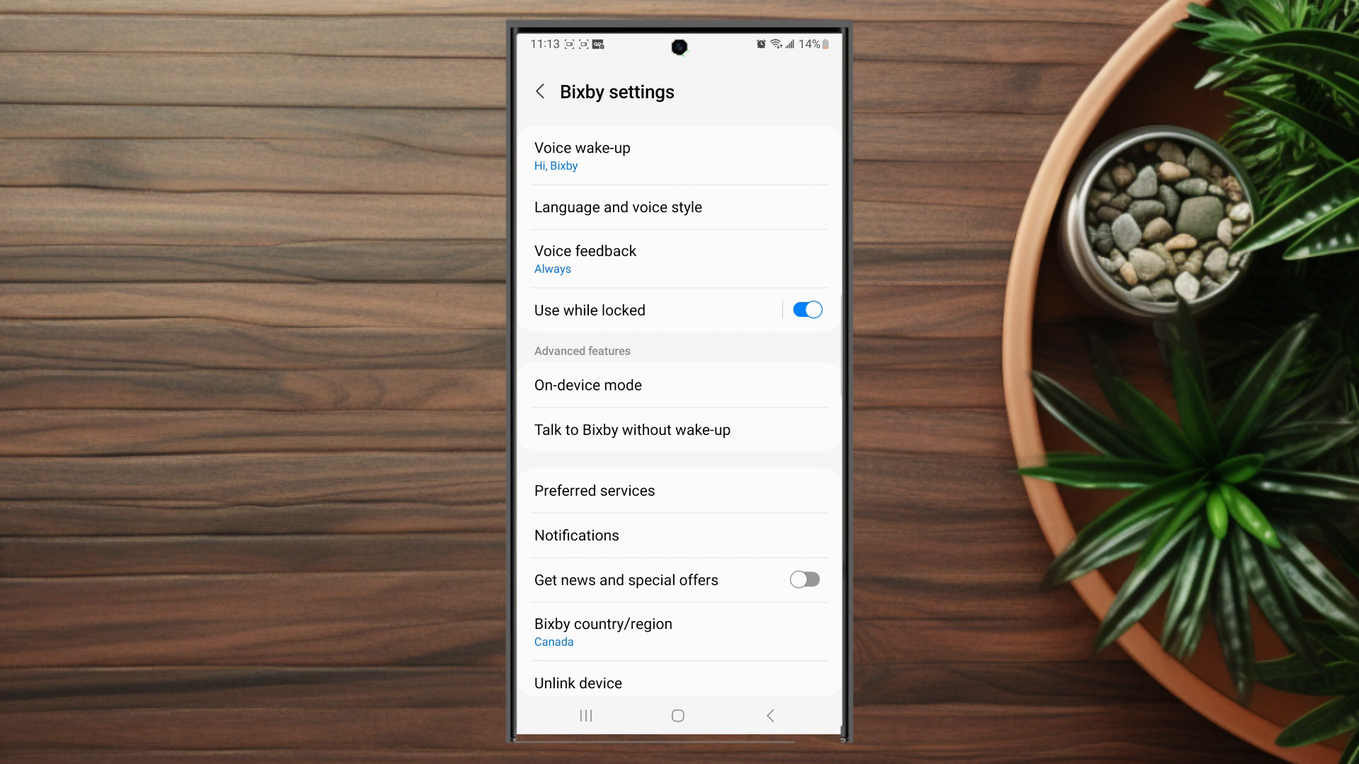
Step: Switch Voice wake-up from On to Off, greying out the wake phrase options
left_click(580, 149)
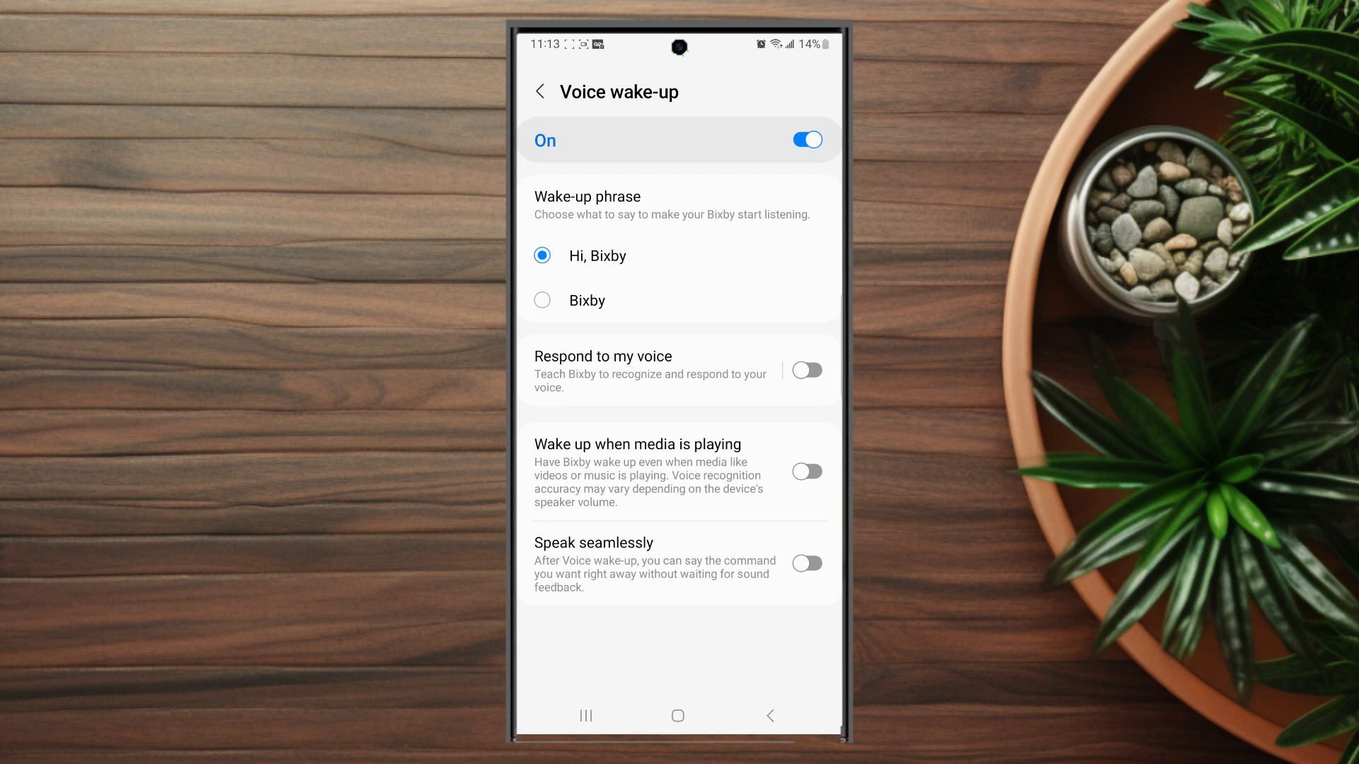
left_click(806, 138)
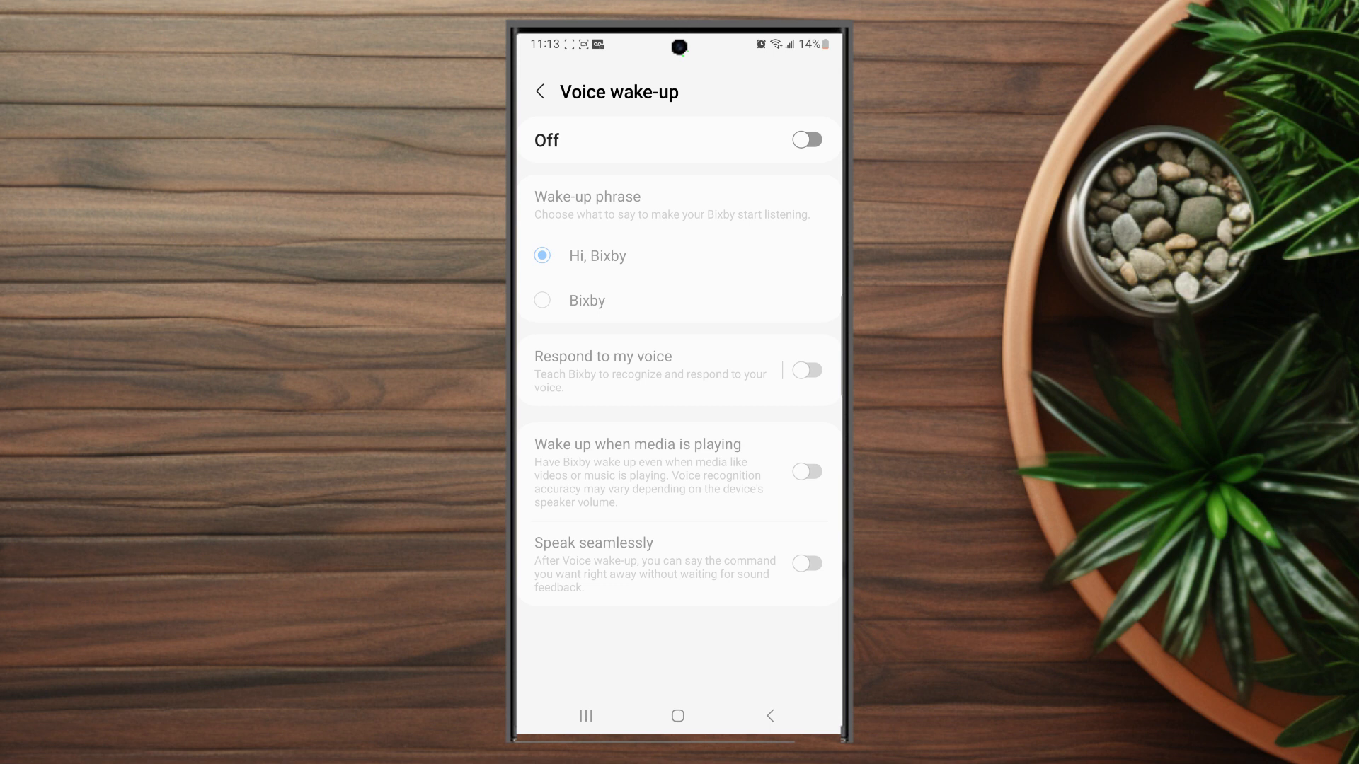